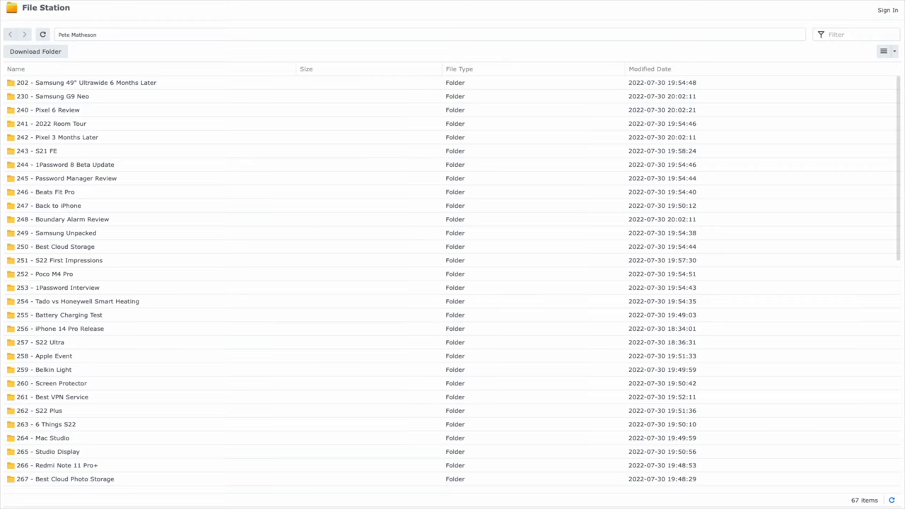
Step: Open the 302 - The Nothing Phone 1 folder and bring up the Media folder's actions
scroll("down", 3)
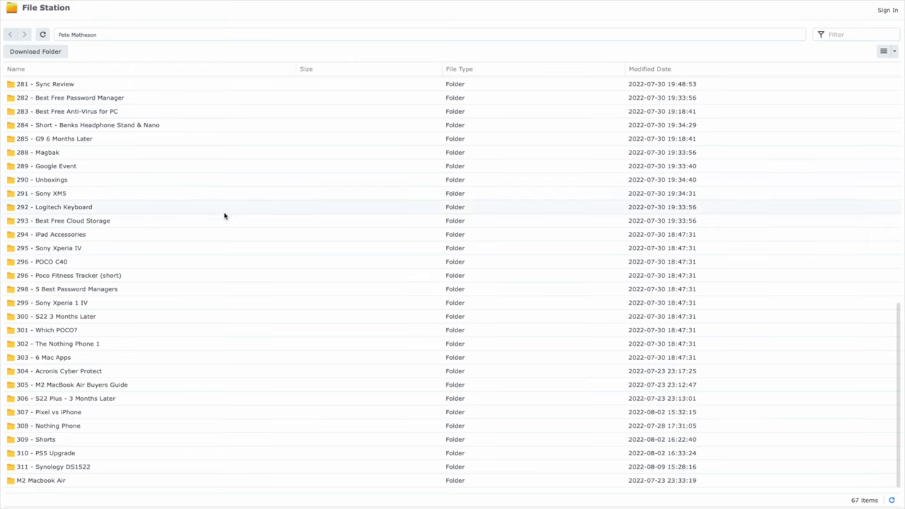
double_click(58, 344)
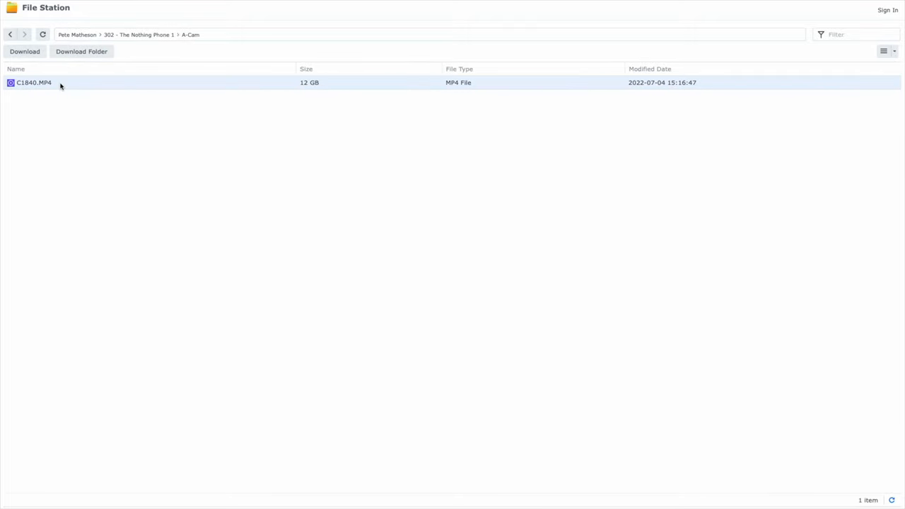
left_click(490, 90)
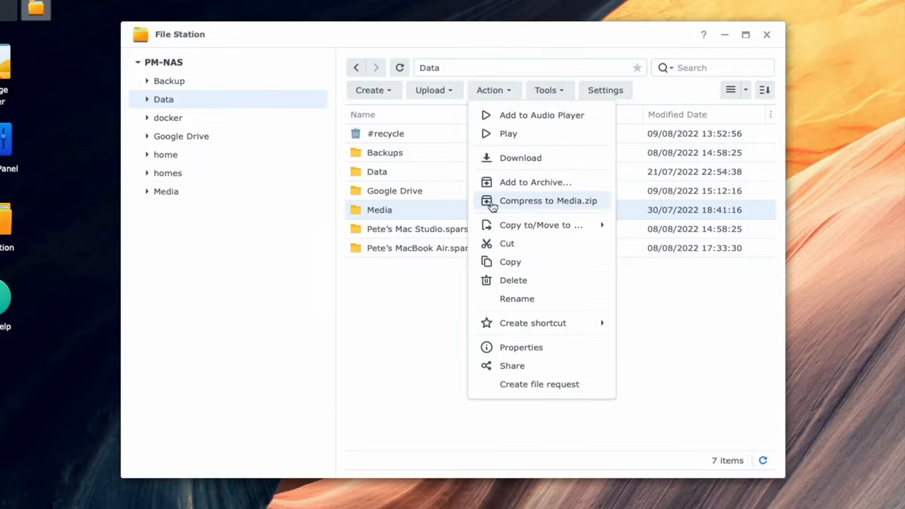
Step: Create a sharing link for the Media folder and review its validity and access limits
left_click(512, 365)
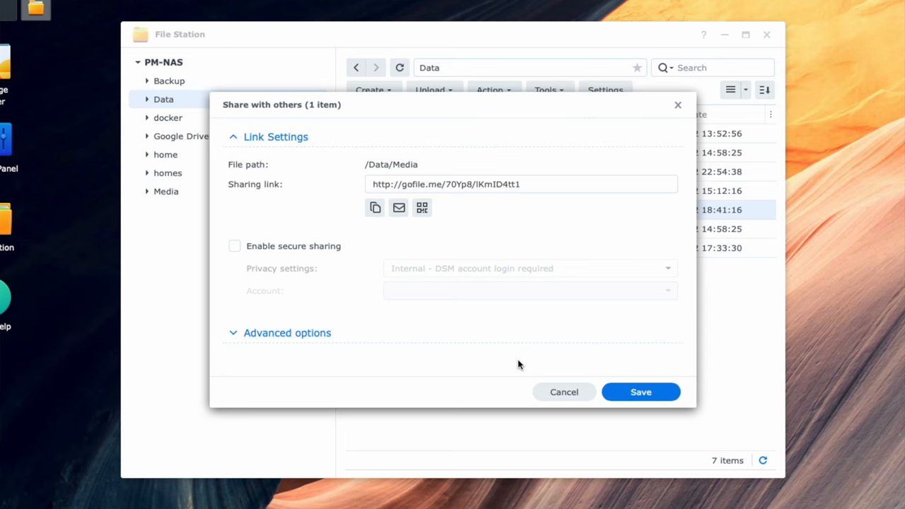
mouse_move(521, 364)
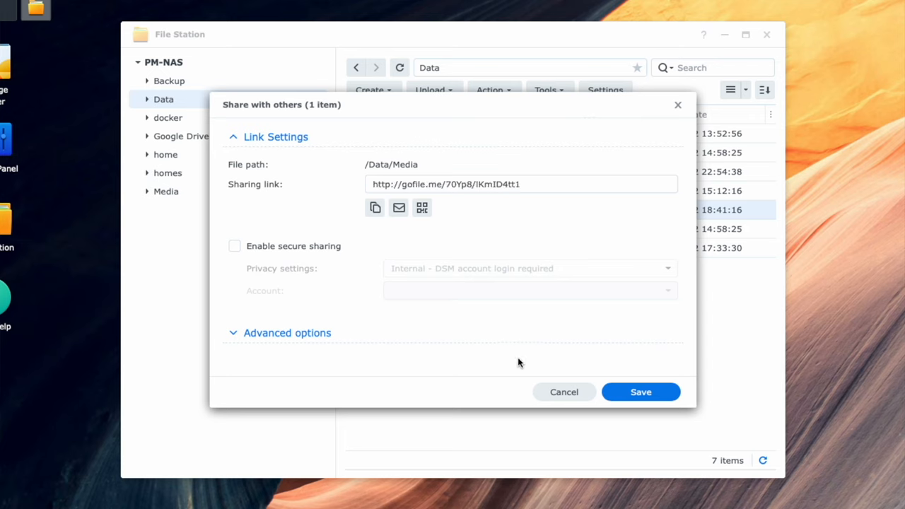
left_click(287, 333)
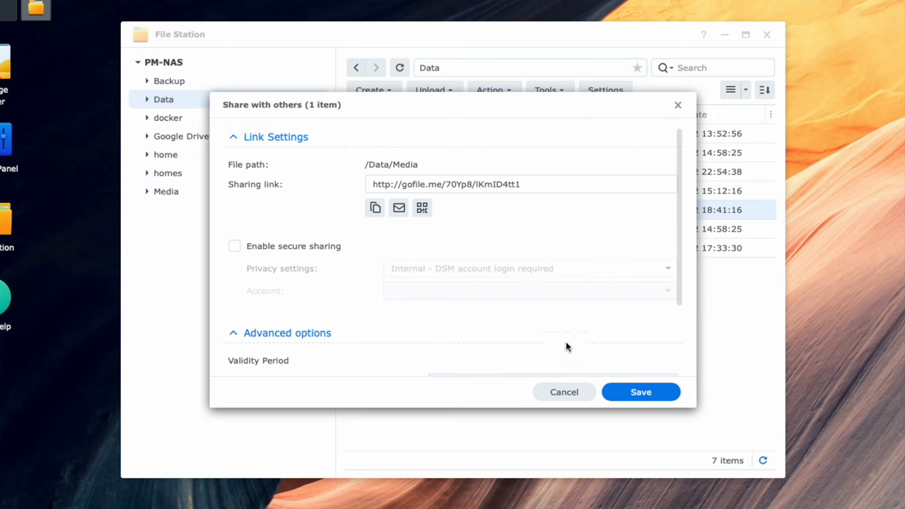
scroll("down", 3)
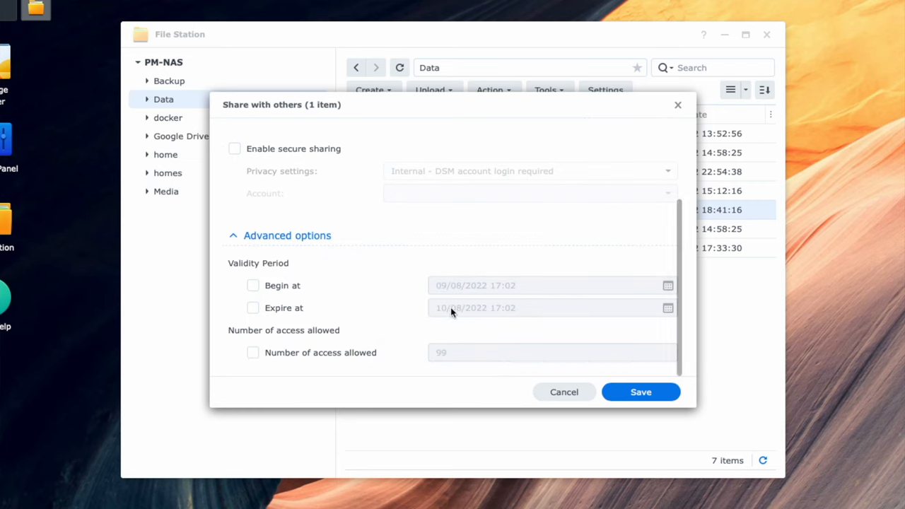
left_click(253, 352)
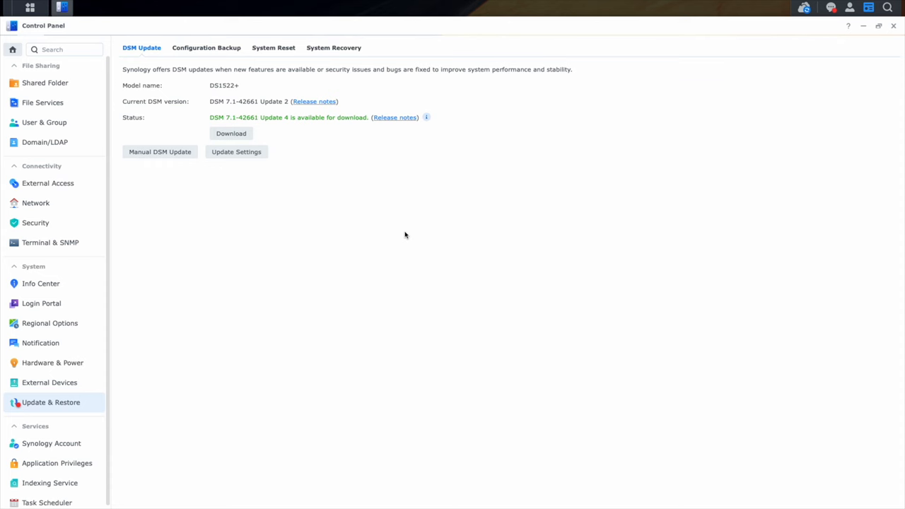
Step: Read the release notes for DSM 7.1-42661 Update 4
left_click(394, 118)
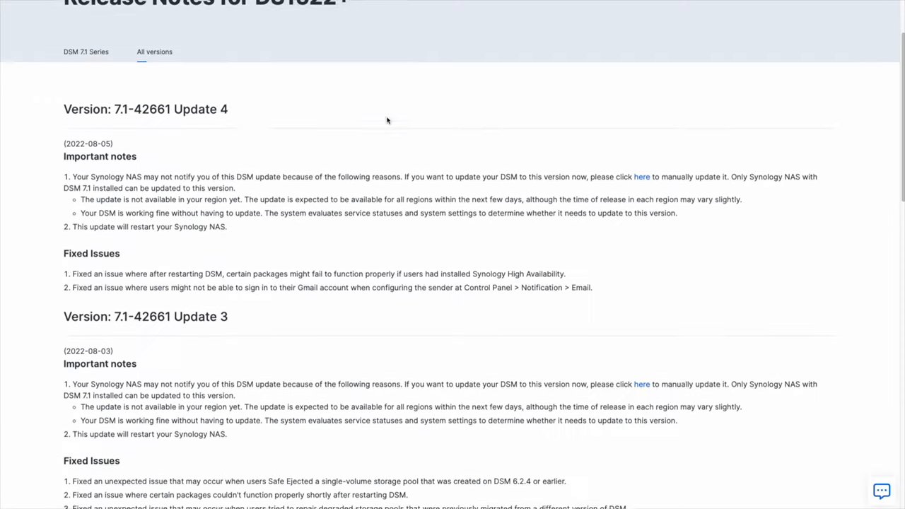
scroll("down", 3)
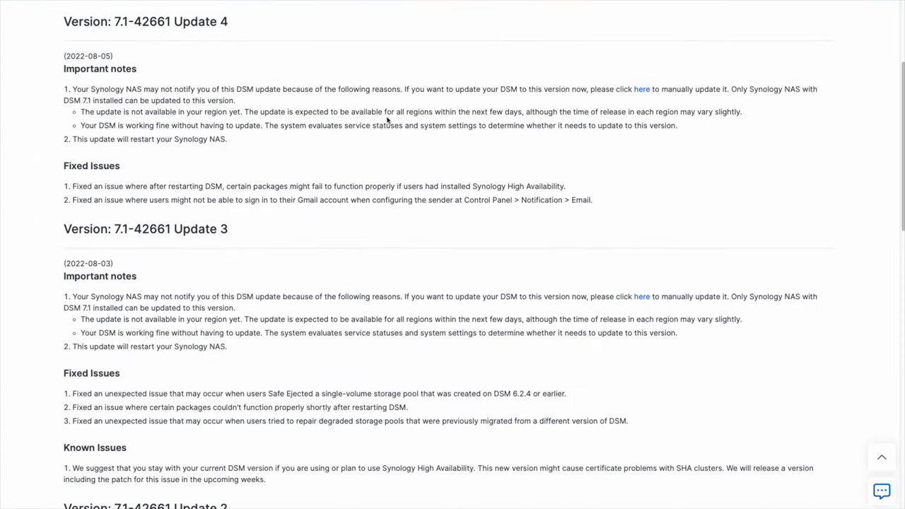